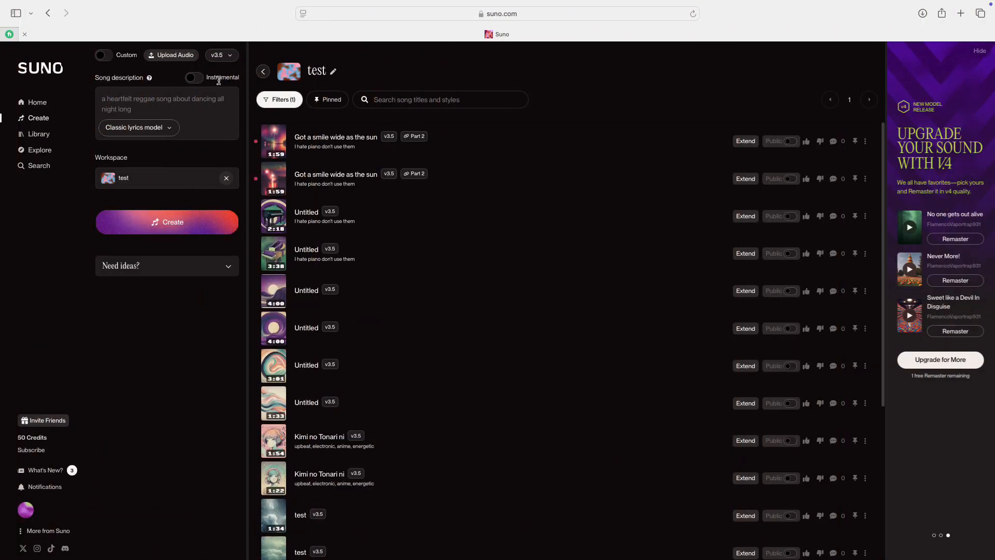
- Leave song creation and bring up the Home feed of trending songs
click(193, 77)
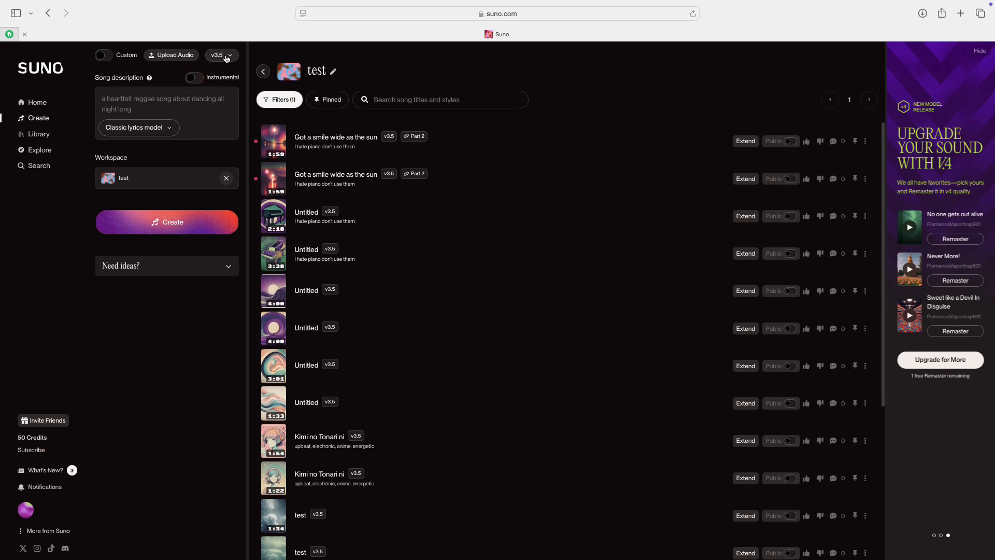
click(37, 103)
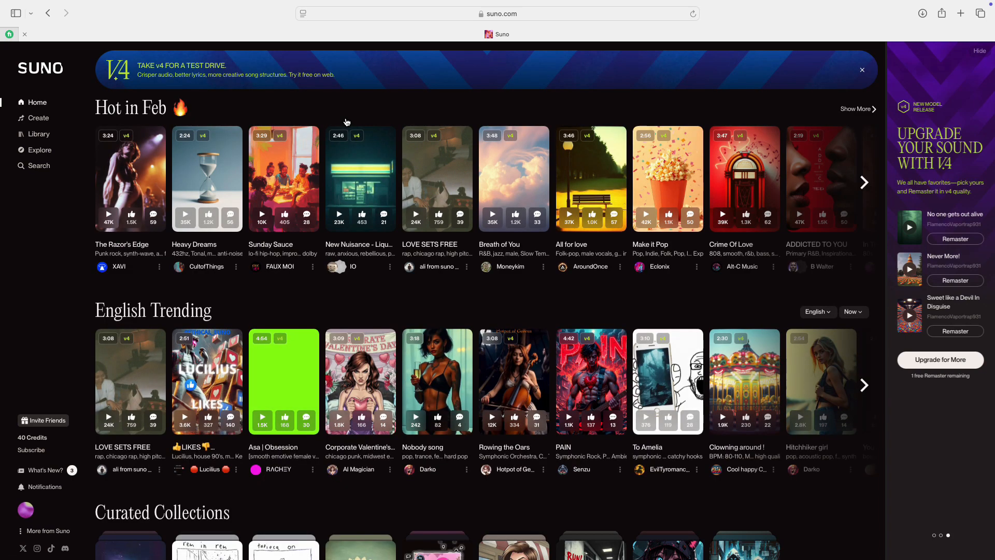
mouse_move(435, 127)
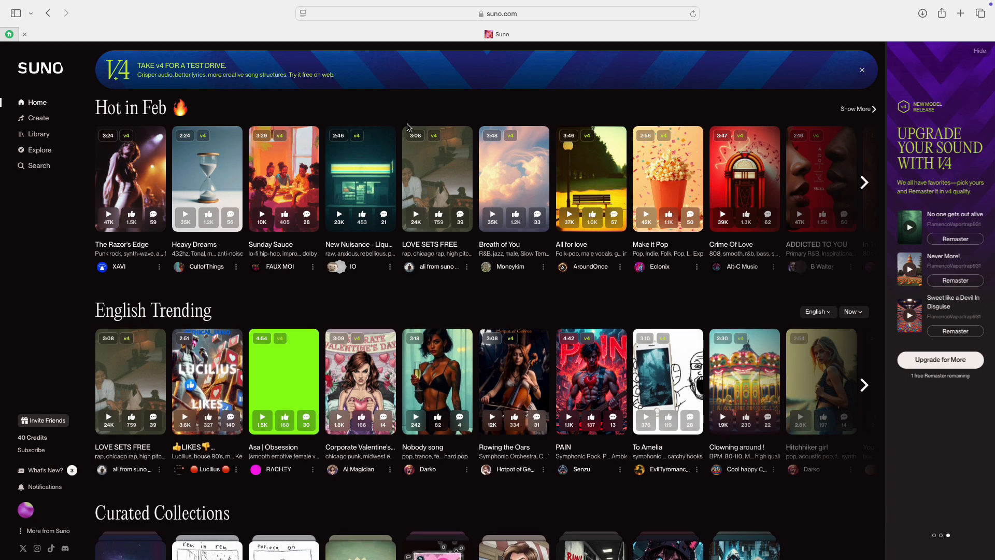
mouse_move(61, 127)
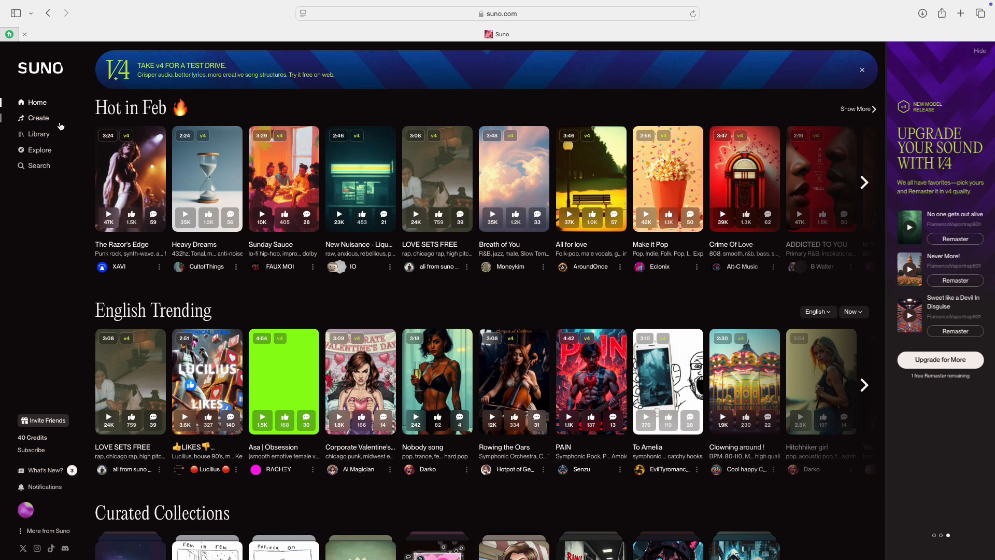
- Return to Create and switch Custom off to show the Song description box
click(39, 117)
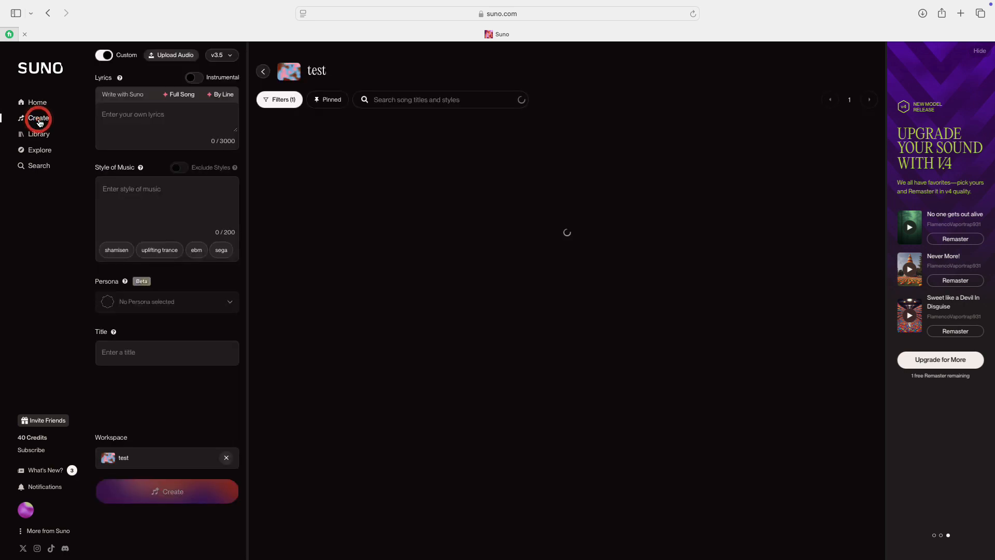
click(37, 102)
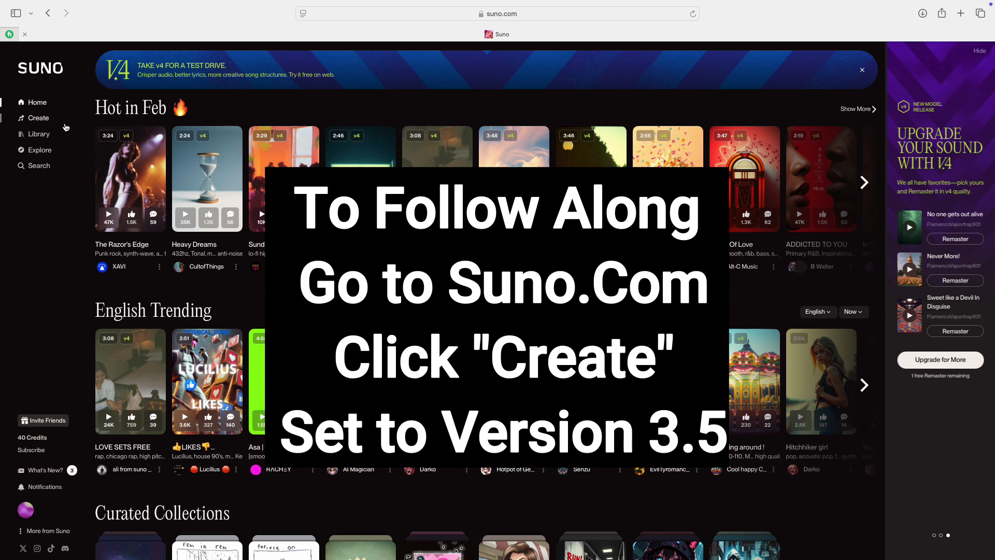
click(37, 117)
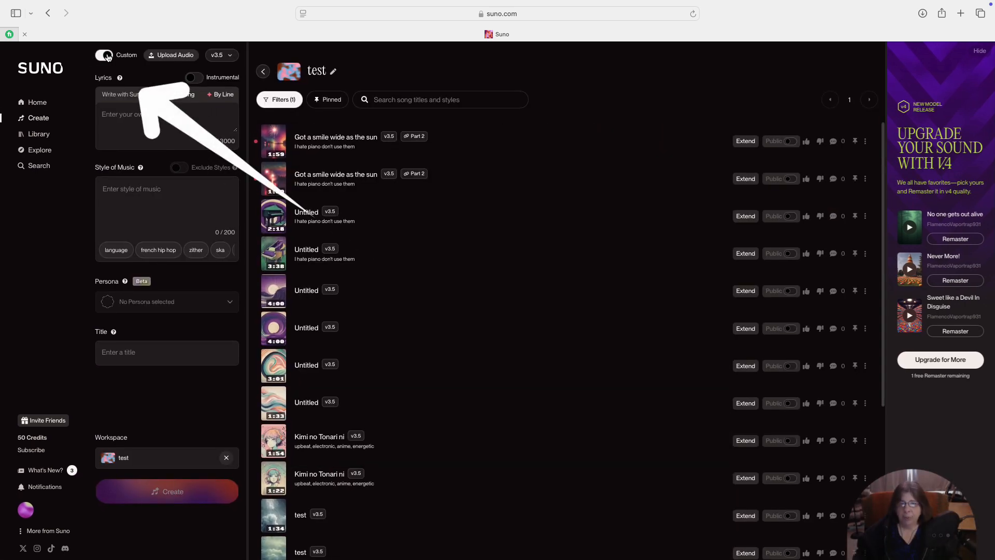
click(103, 55)
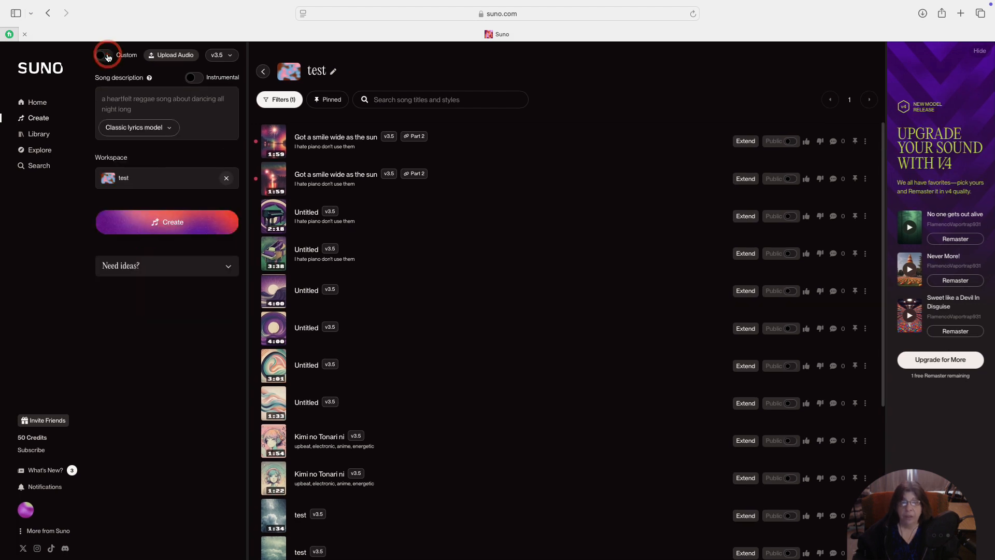
click(102, 55)
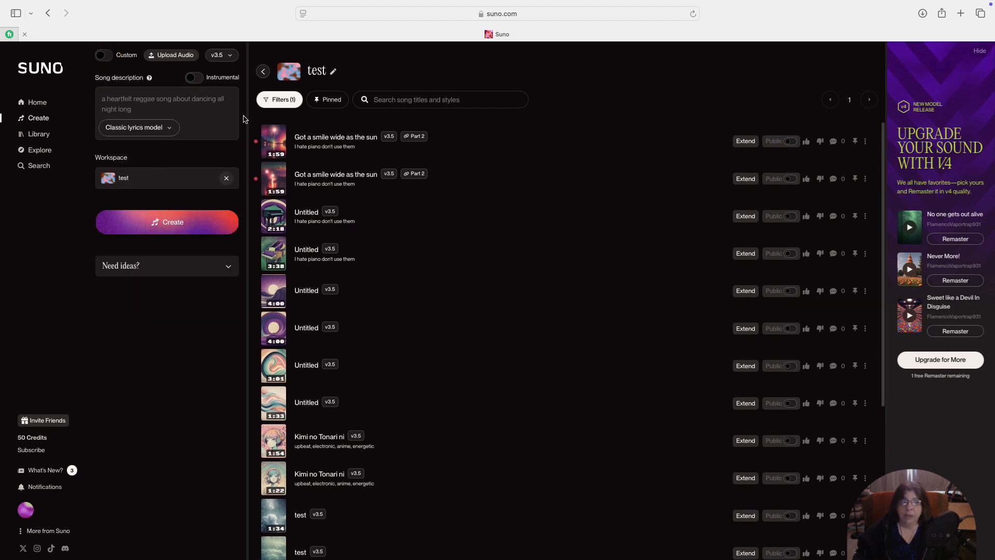
mouse_move(150, 85)
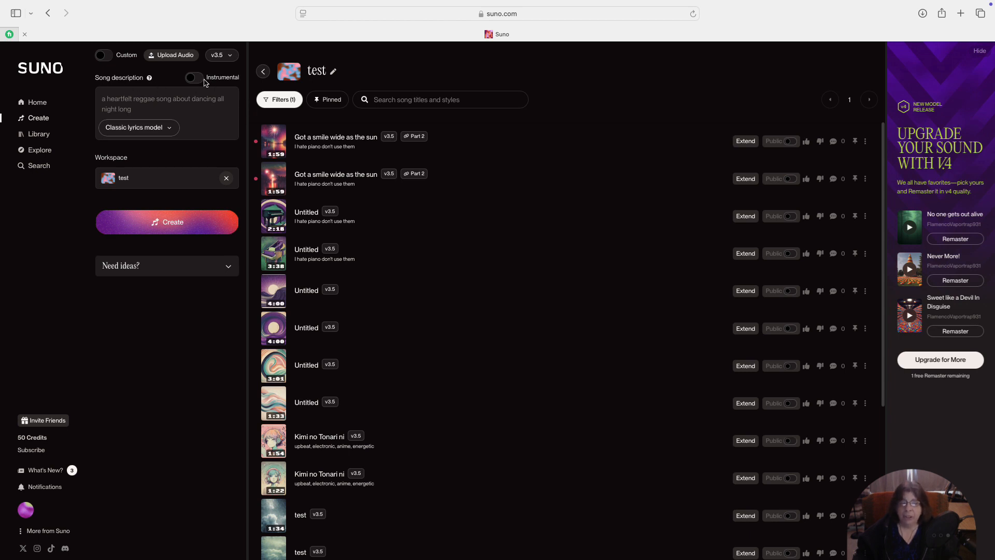
mouse_move(220, 57)
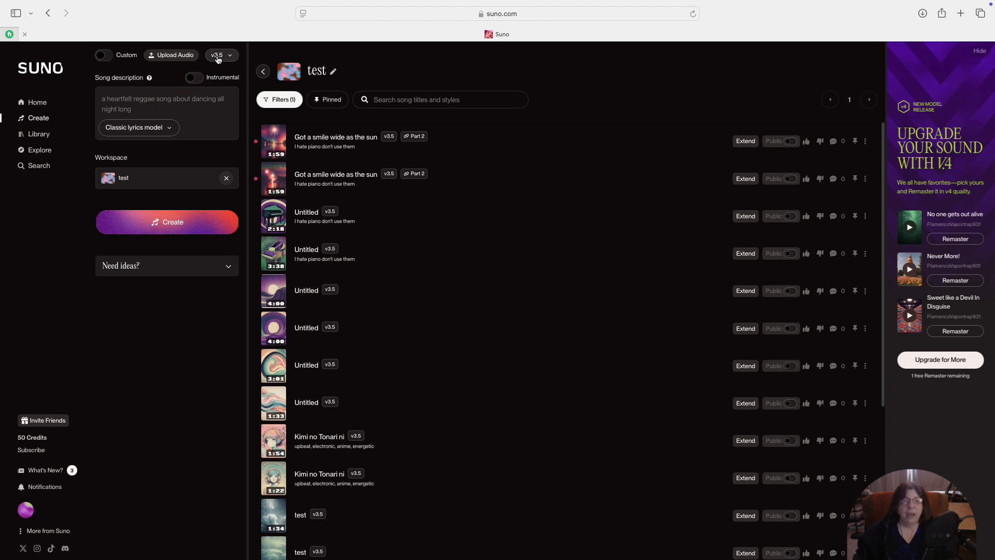
mouse_move(227, 57)
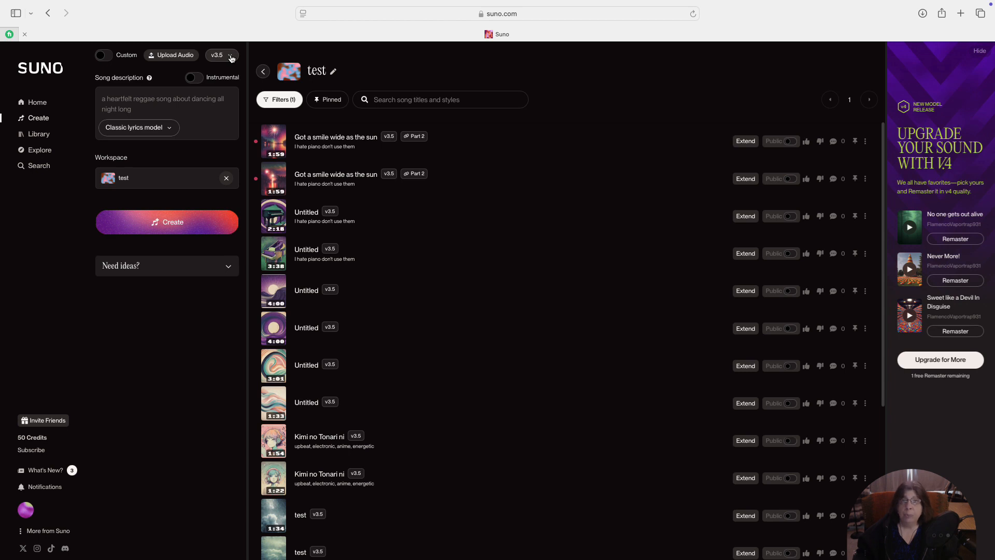
mouse_move(149, 78)
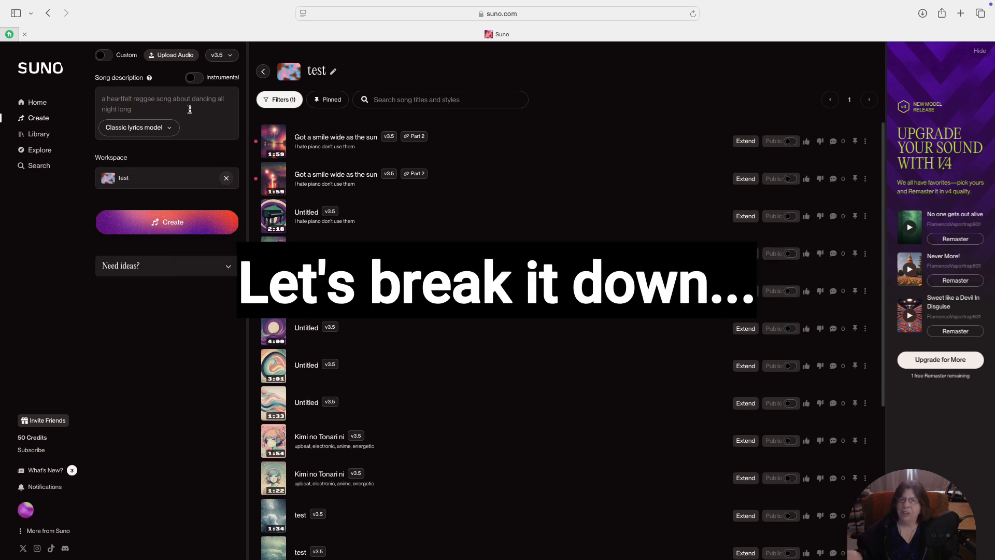
click(101, 99)
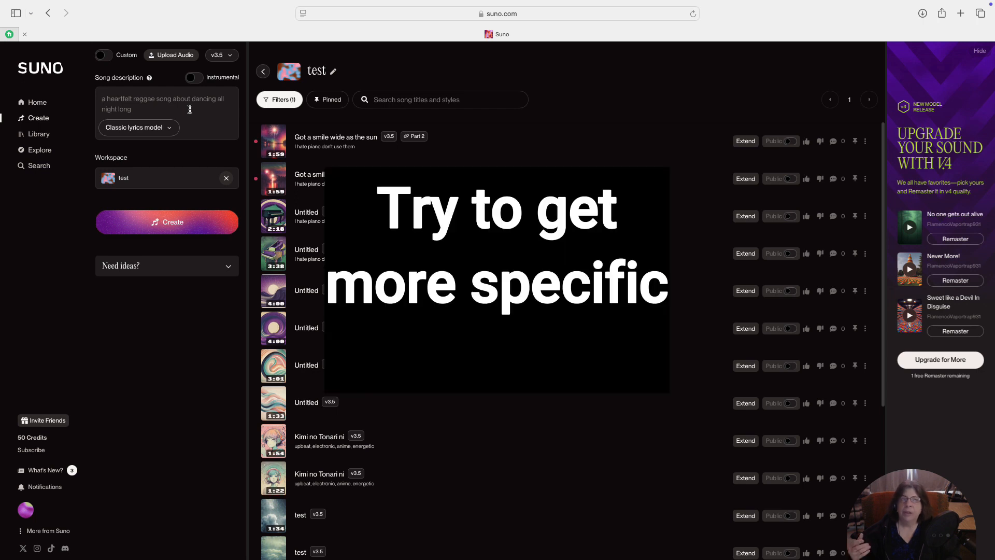
click(101, 98)
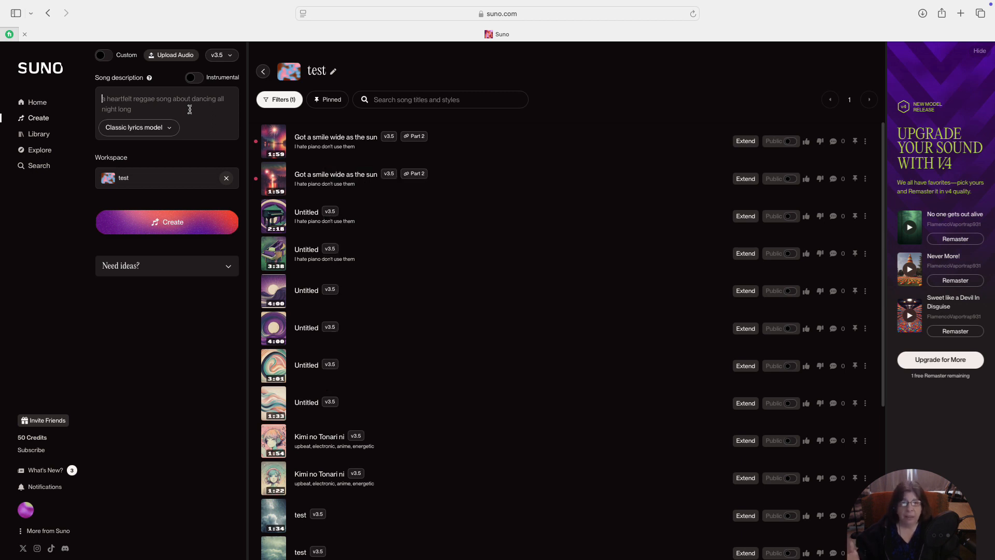
- Describe the song as "melancholic song about regret and missing someone,"
text(m)
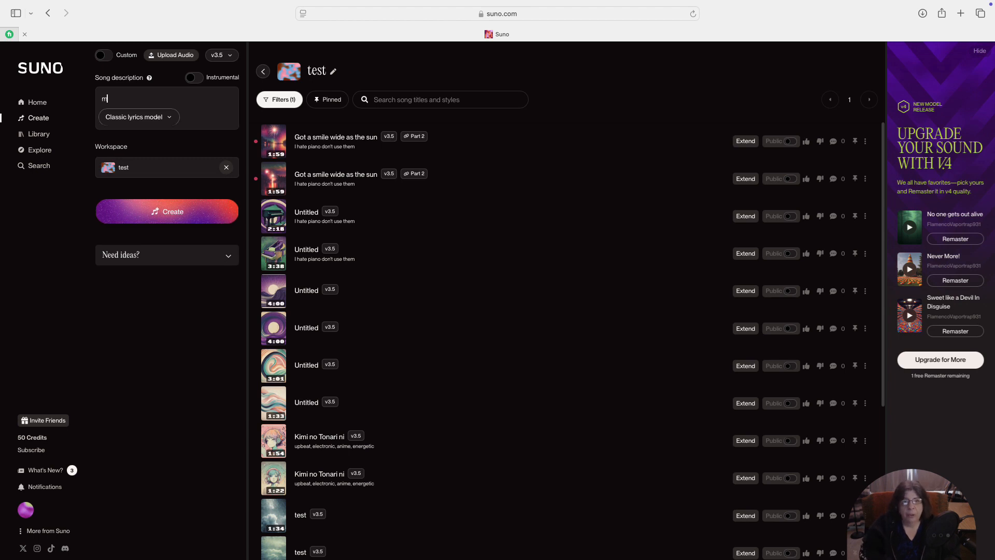
text(elancholic)
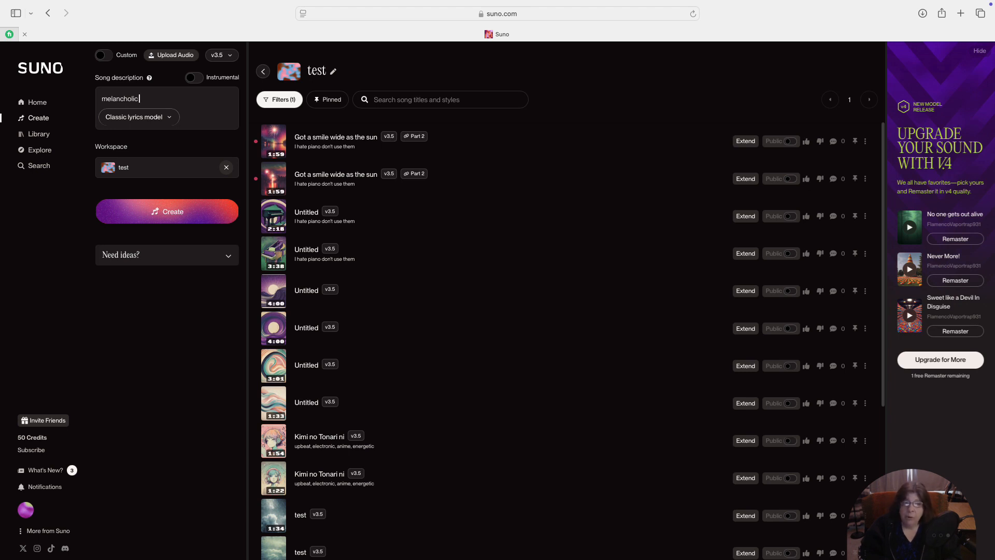
text(song about regret and missing someone,)
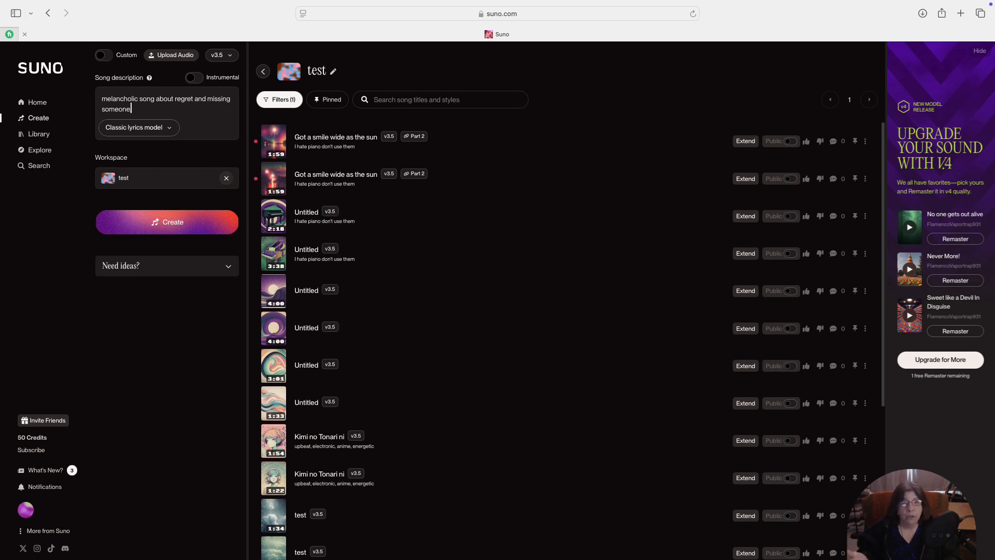
text(,)
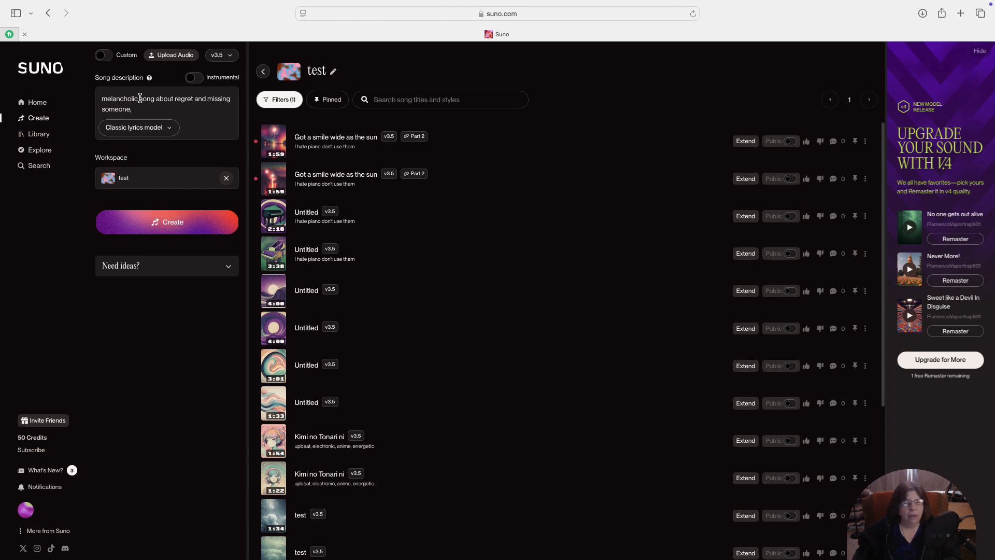
- Insert "indie-folk acoustic guitar" after "melancholic" in the description
text(indie-folk acoustic guitar)
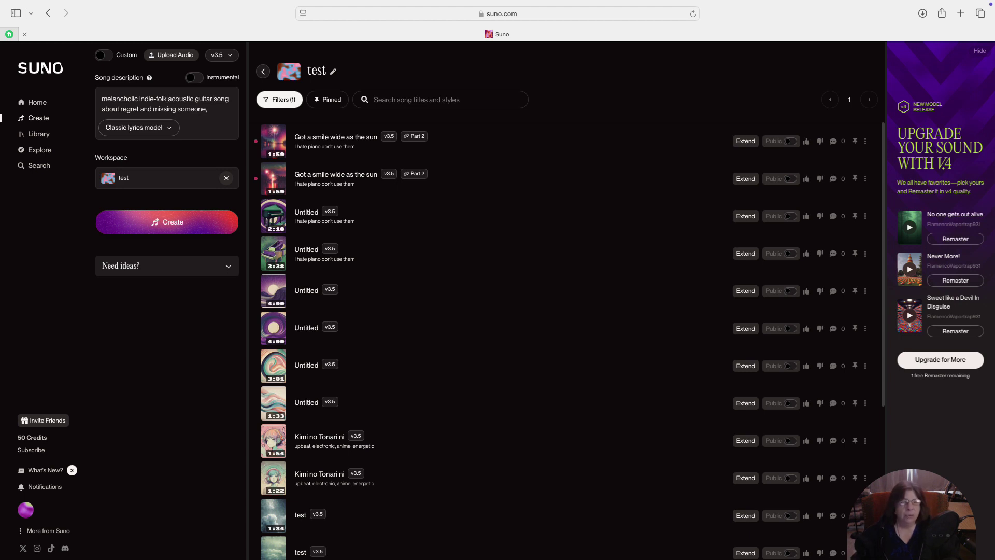
click(214, 99)
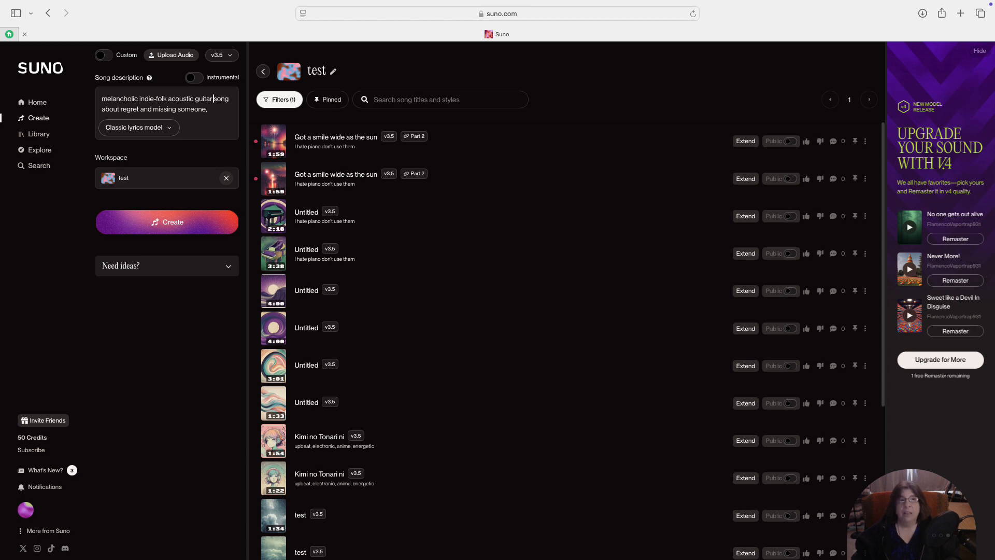
- Generate the two Longing Echoes songs from the indie-folk description
click(182, 222)
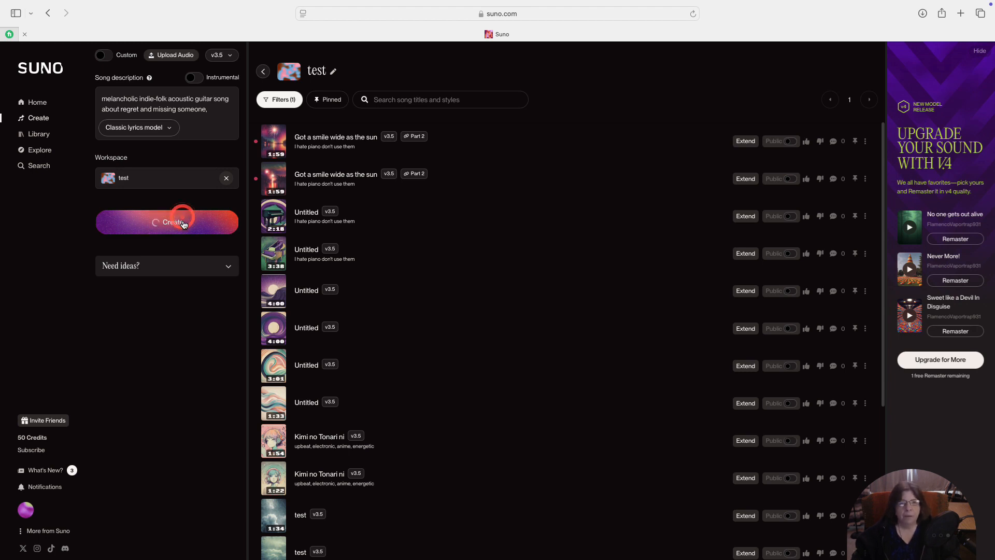
click(167, 222)
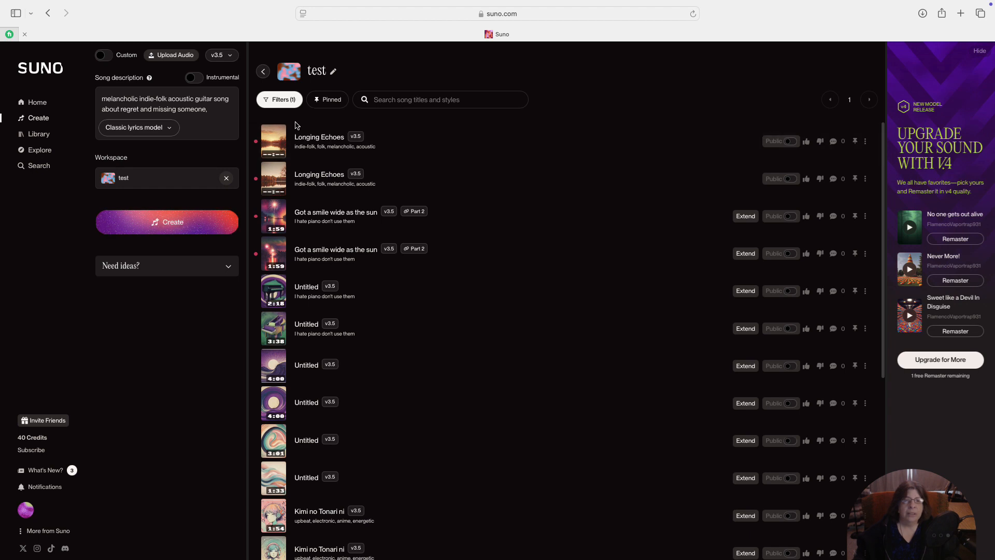
- Play the first Longing Echoes track to about 1:14, then pause it
click(273, 141)
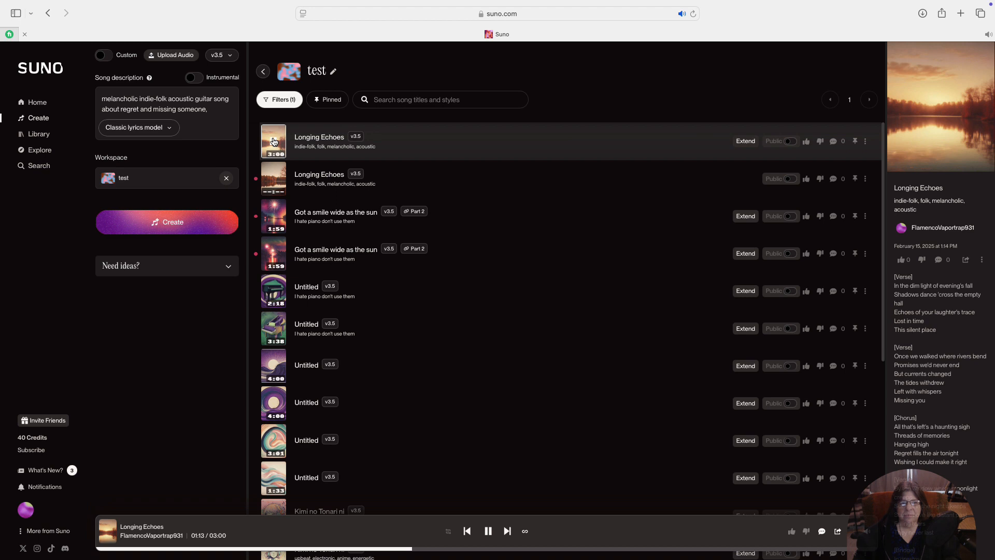
click(487, 530)
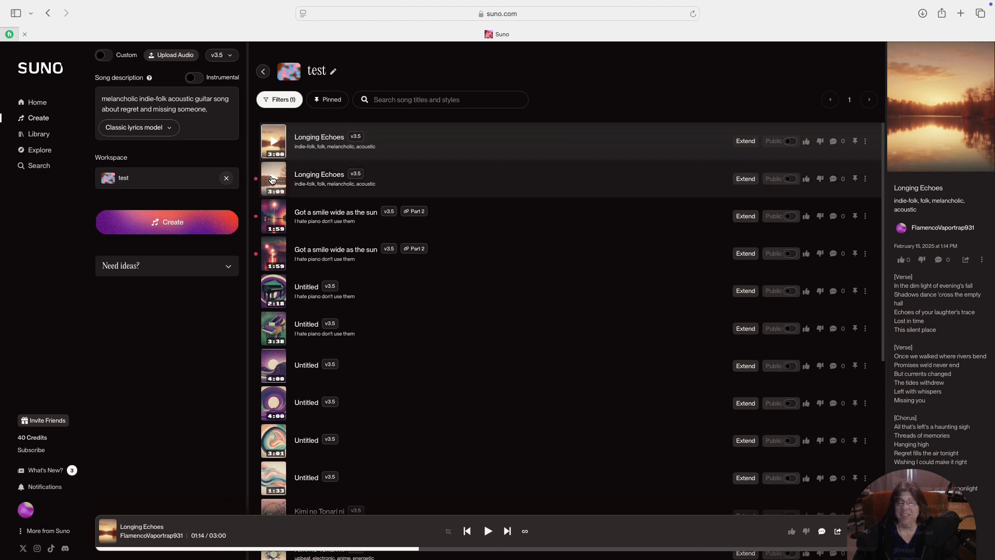
- Start playback of the second Longing Echoes track and view its lyrics
click(273, 179)
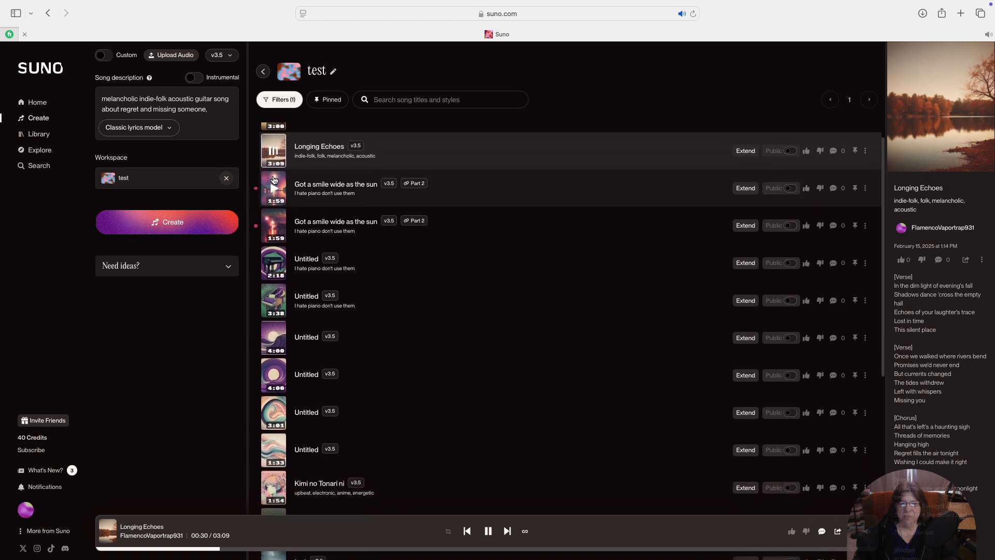
scroll(up, 3)
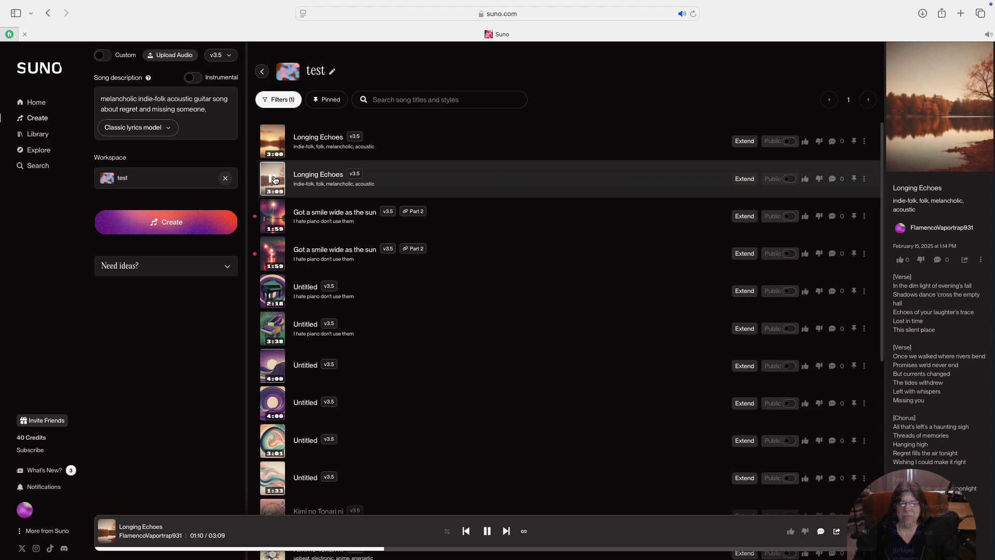
- Pause the second Longing Echoes track at 1:13 and give it a like
click(487, 531)
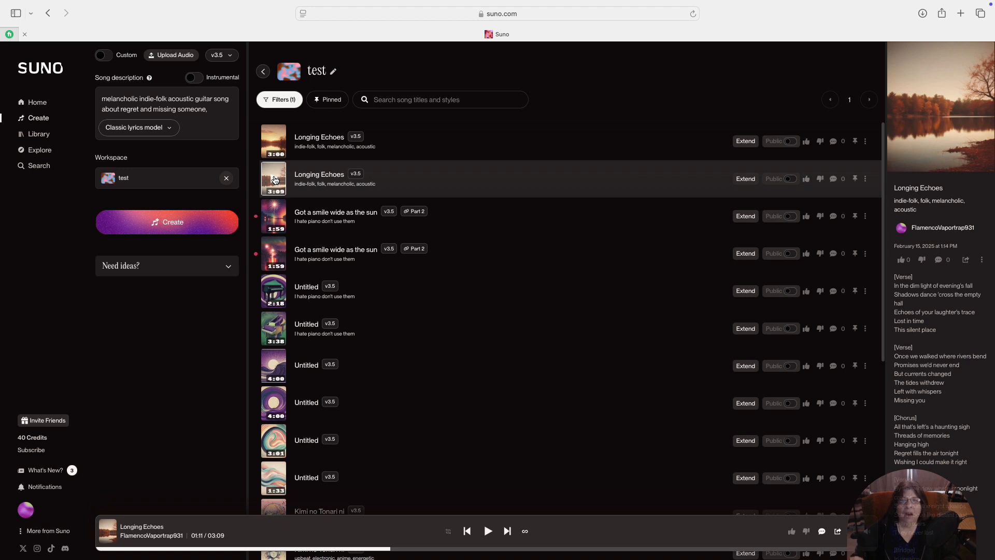
click(902, 259)
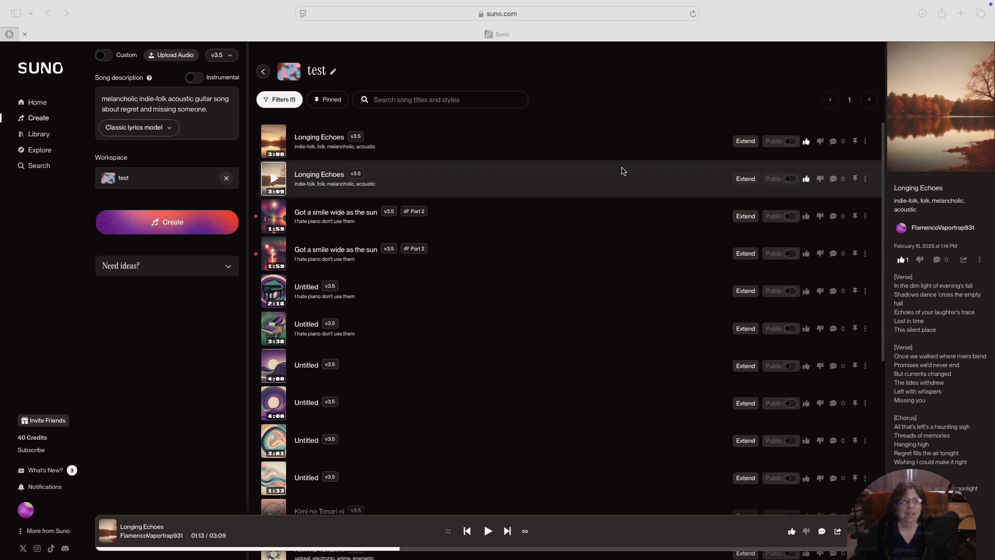
mouse_move(462, 88)
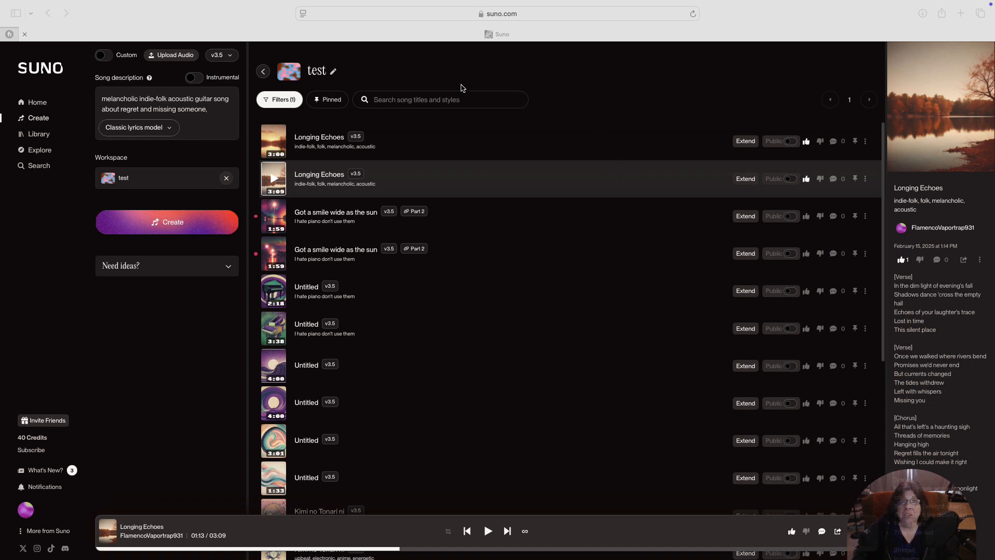
mouse_move(112, 61)
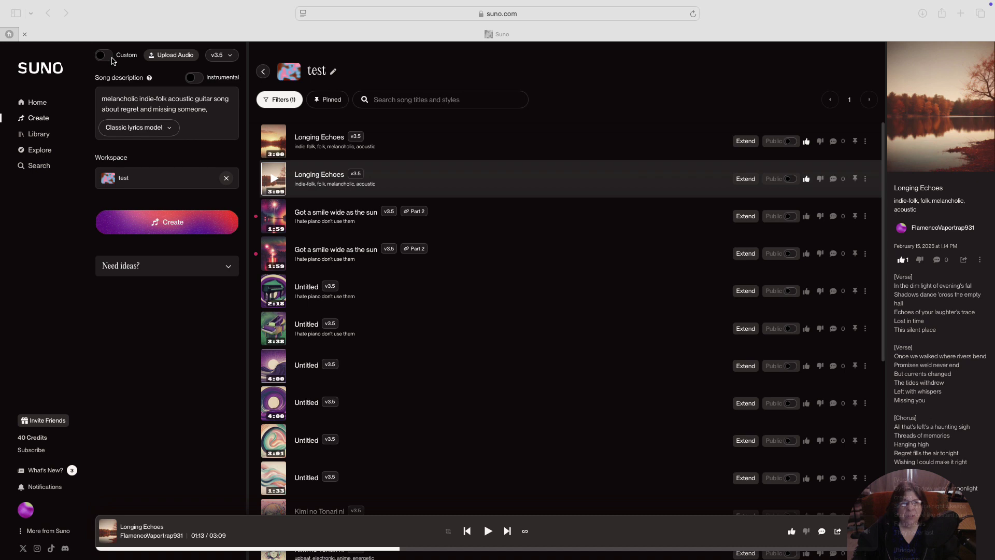
- Turn Custom on to show separate lyrics, style and title fields
click(102, 55)
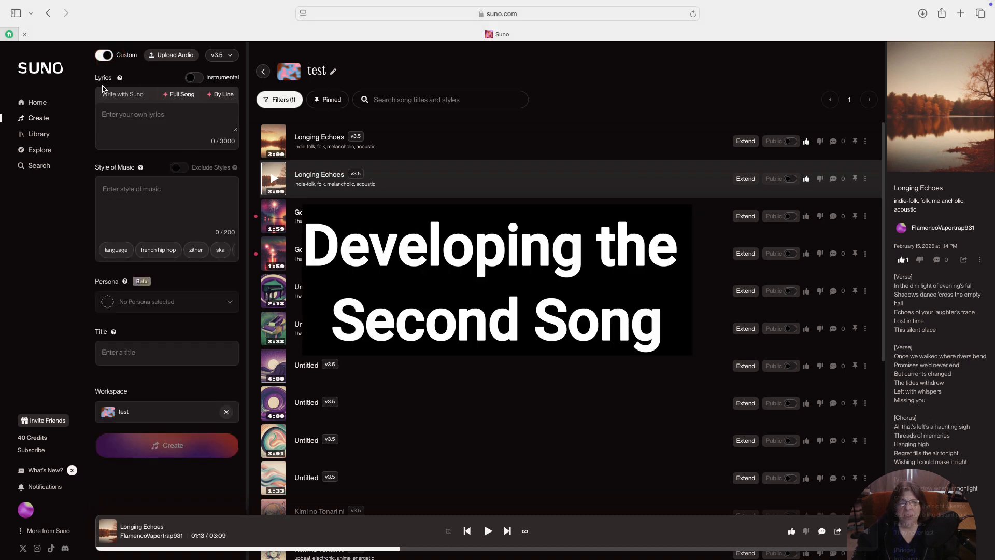
mouse_move(128, 84)
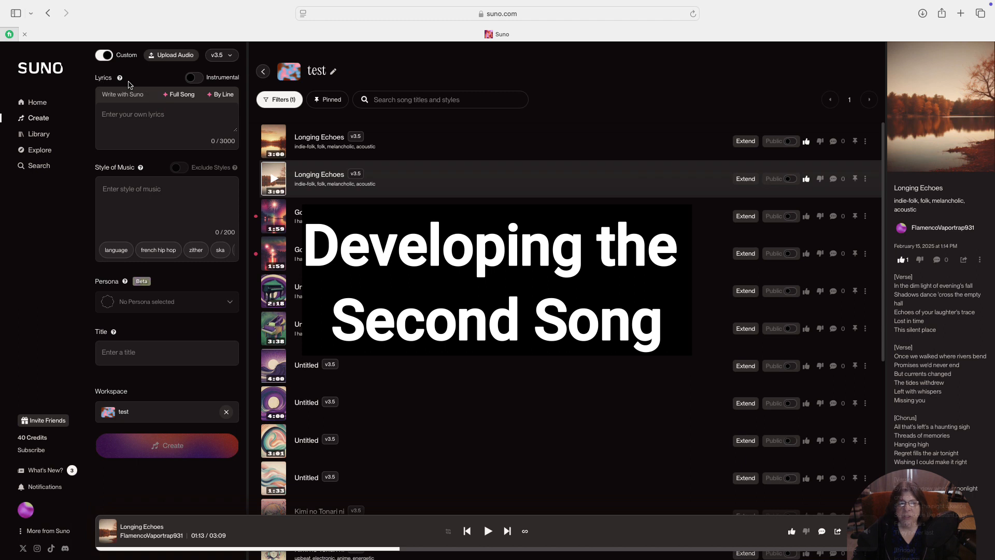
mouse_move(145, 184)
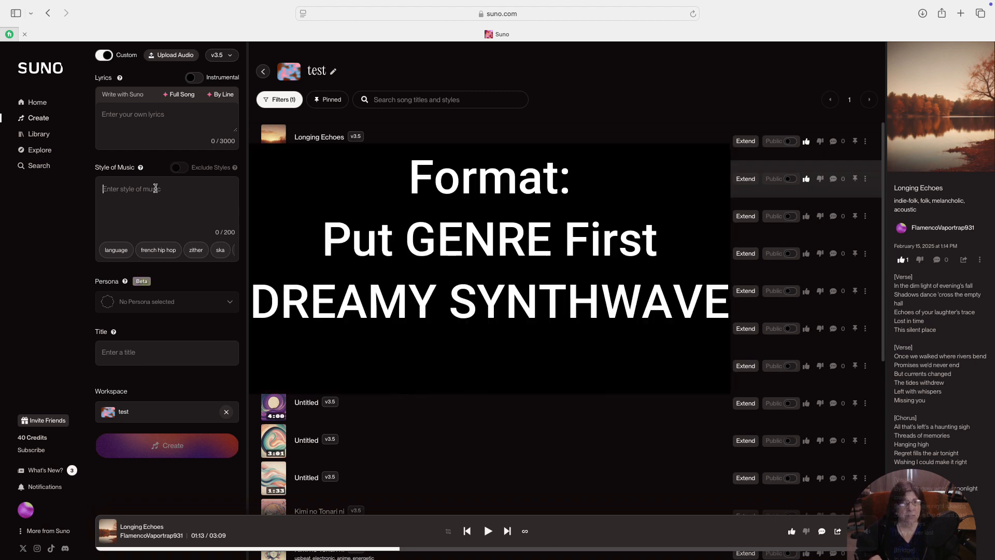
- Enter style "DREAMY SYNTHWAVE, ethereal pads, punchy drums, reverb-soaked vocals"
text(DREAMY SYNTHWAVE)
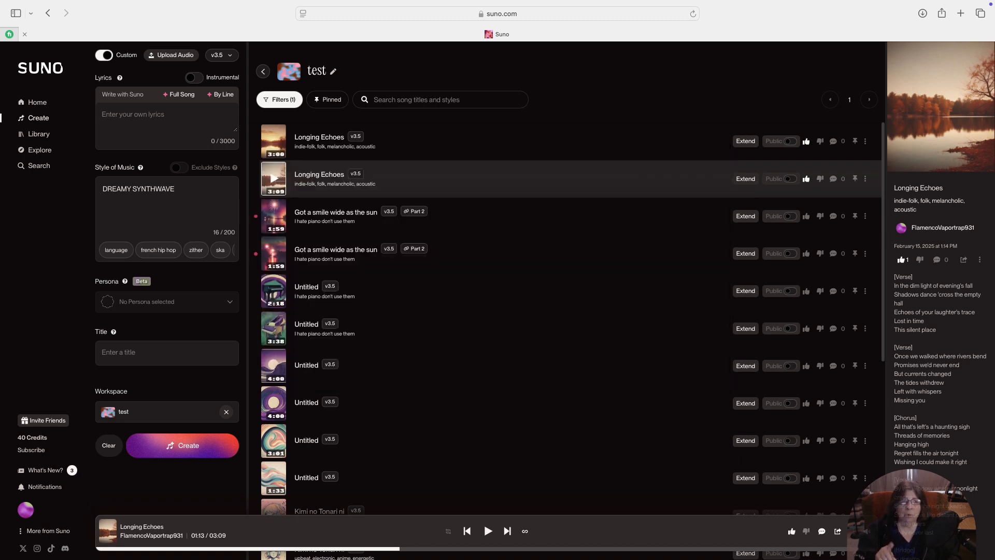
click(167, 188)
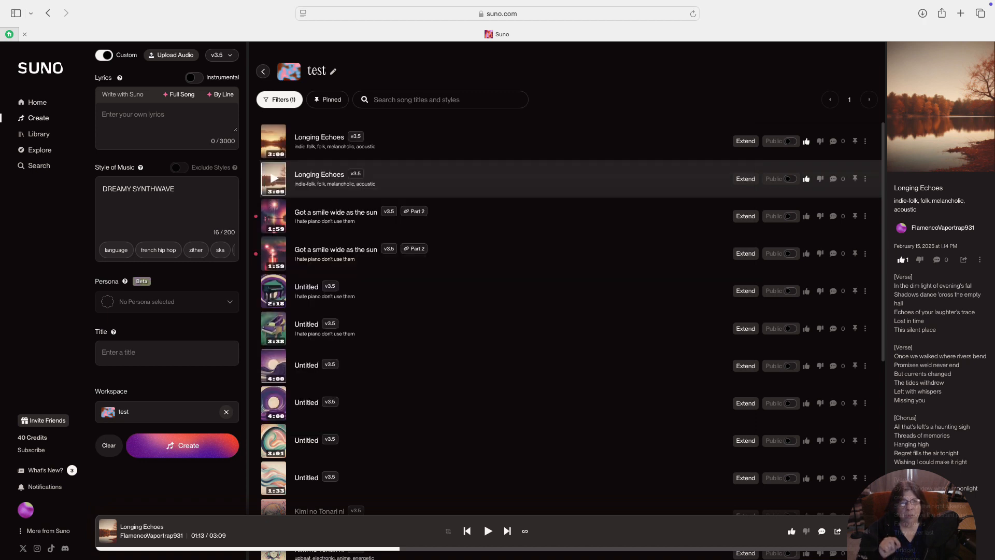
text(, ethereal pads, punchy drums, reverb-soaked vocals)
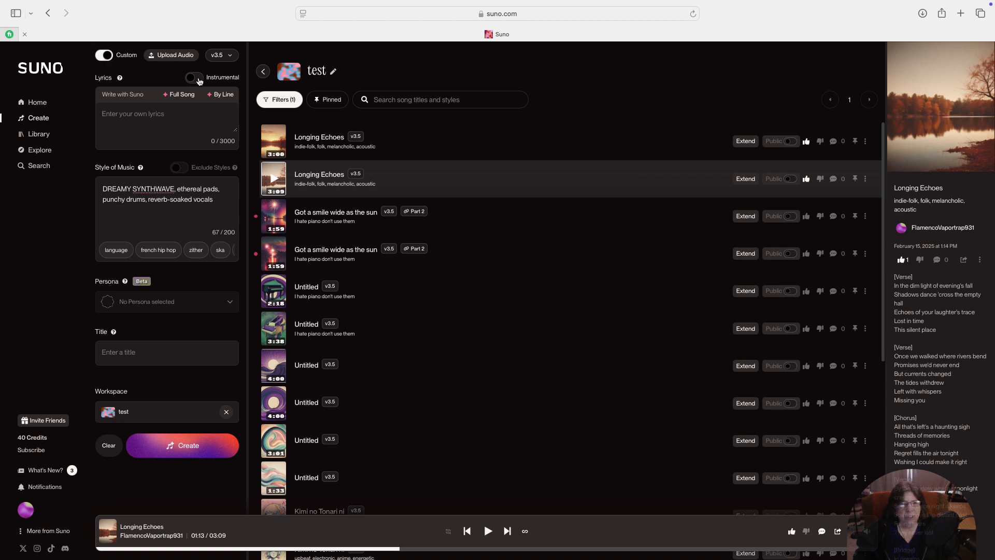
- Switch the synthwave song to Instrumental and start its generation with title 'Title'
click(194, 77)
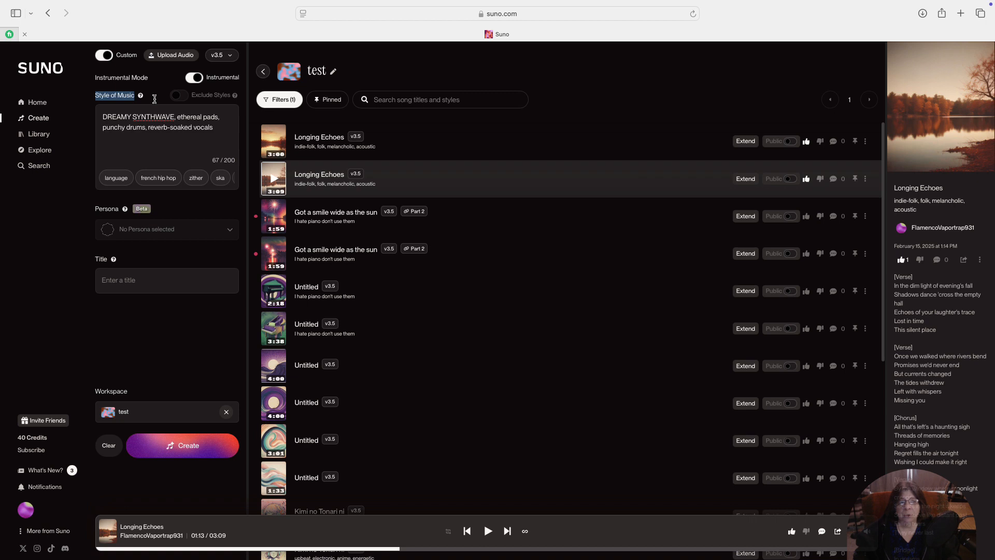
click(144, 280)
text(Title)
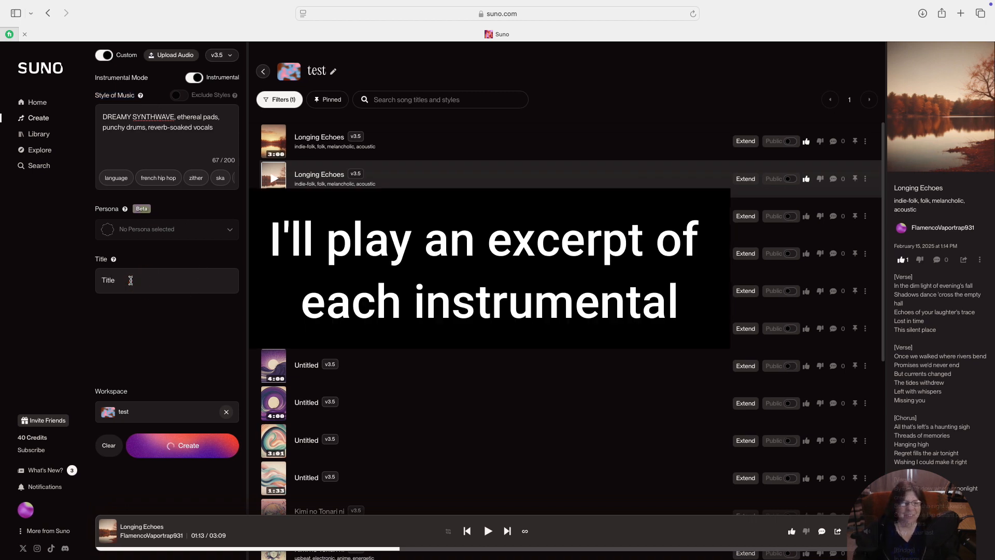
mouse_move(213, 384)
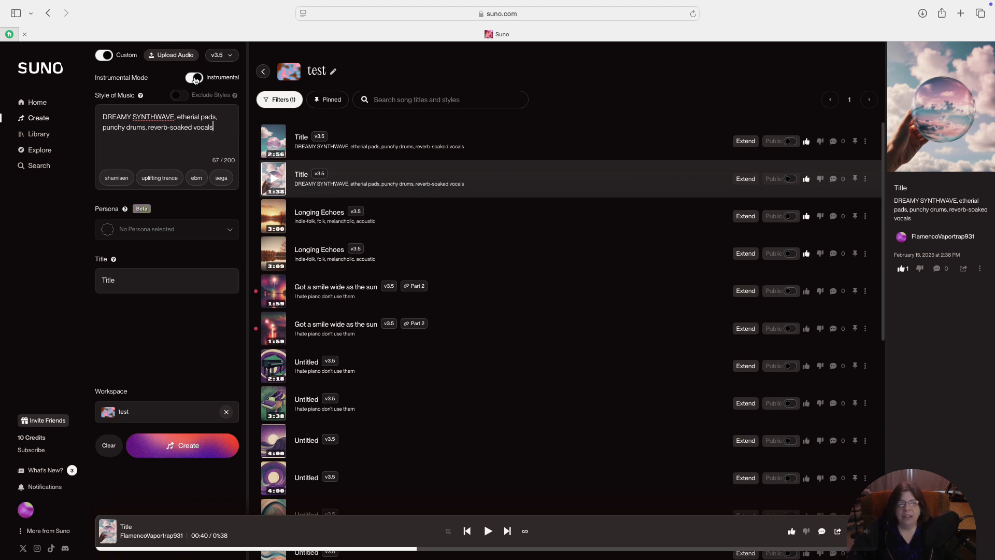
- Describe the style as 'Modern Country, anthemic and uplifting, twangy electric guitars'
click(194, 77)
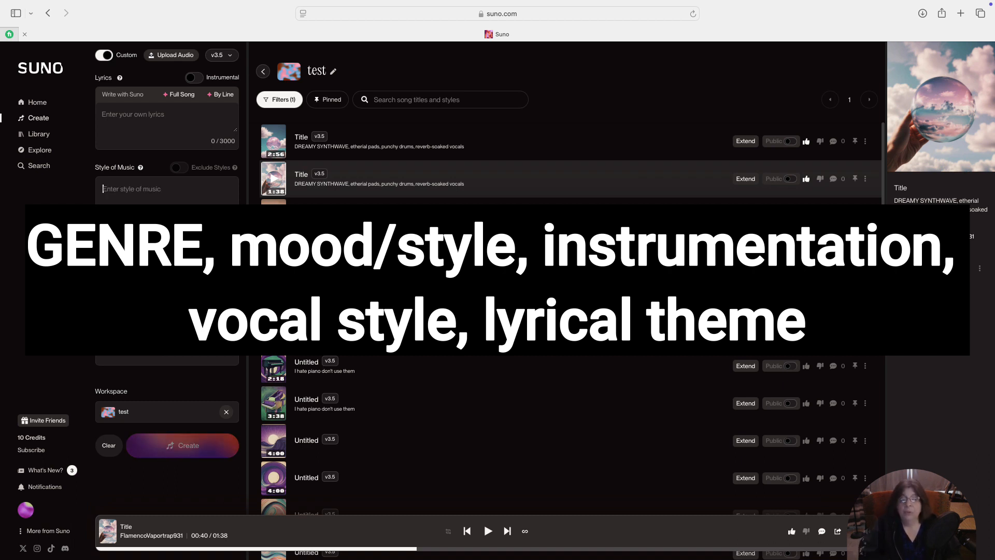
text(Modern Country,)
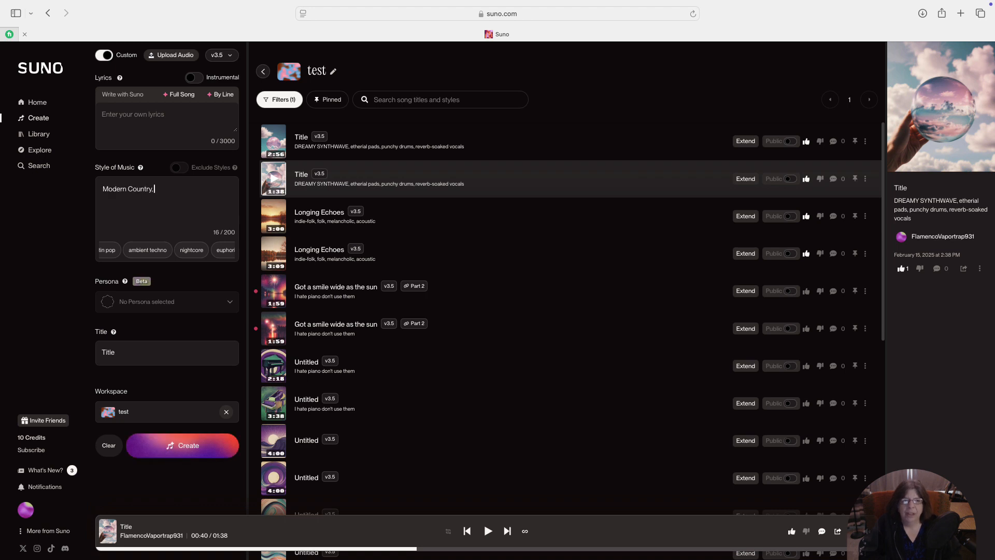
text(an)
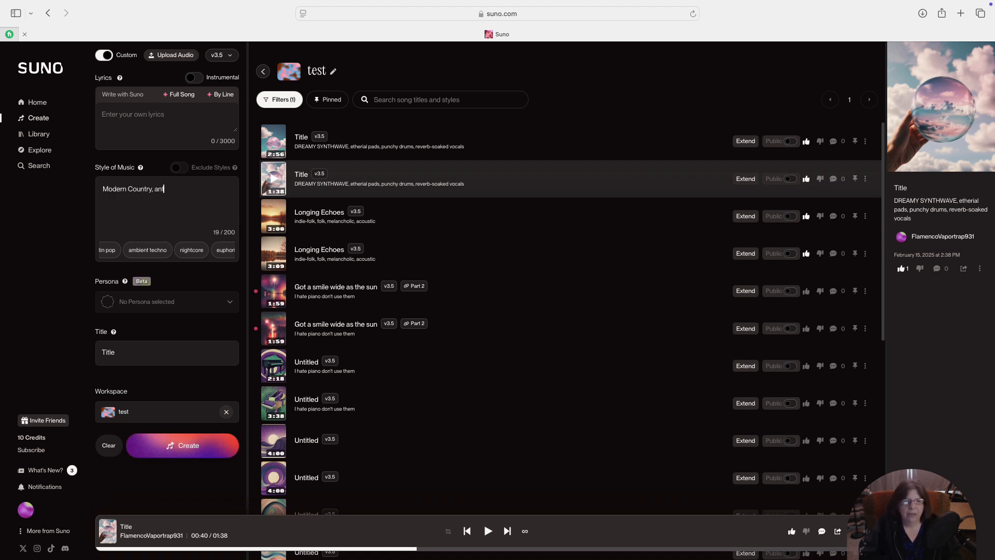
text(themic and uplifting,)
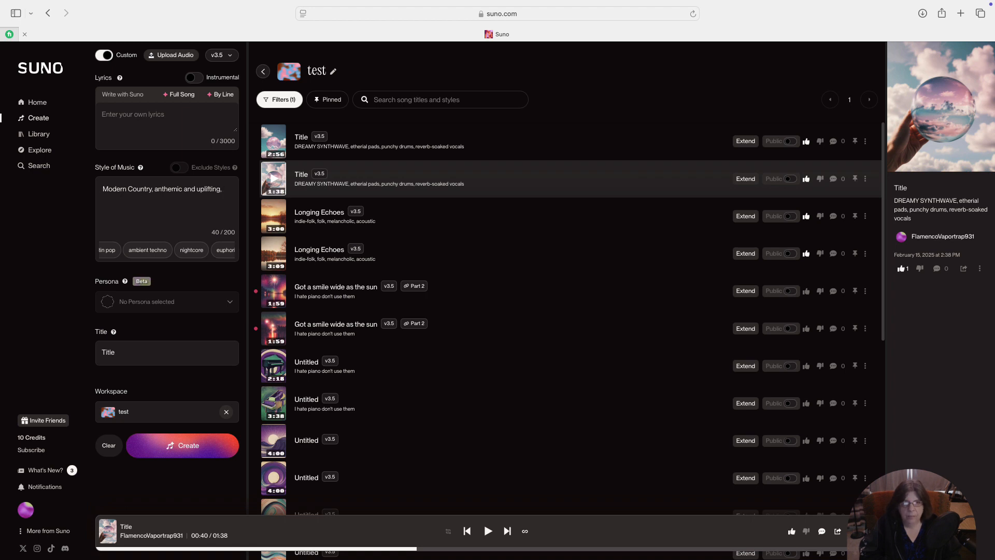
text(twangy electric guitars,)
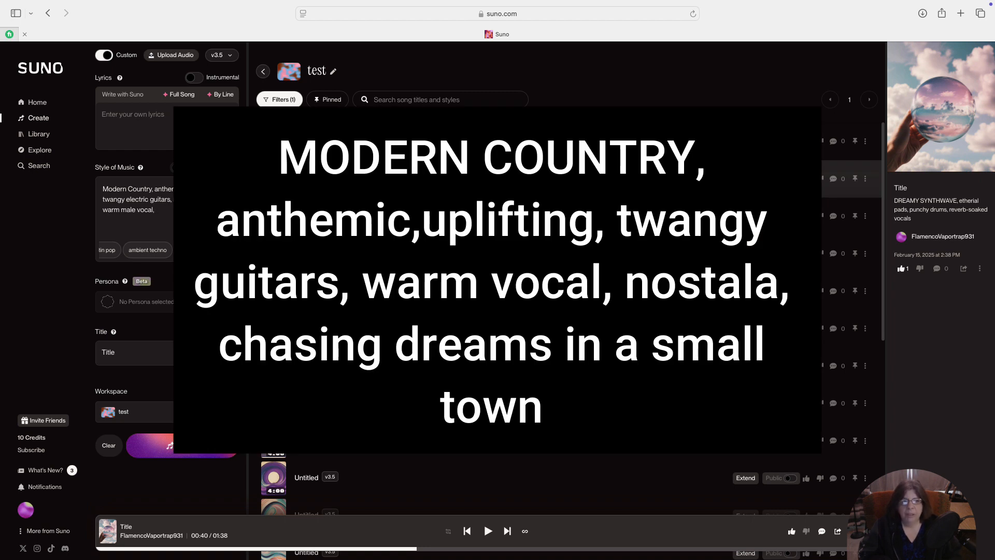
- Extend the style description with 'chasing small town' nostalgia at its end
click(153, 208)
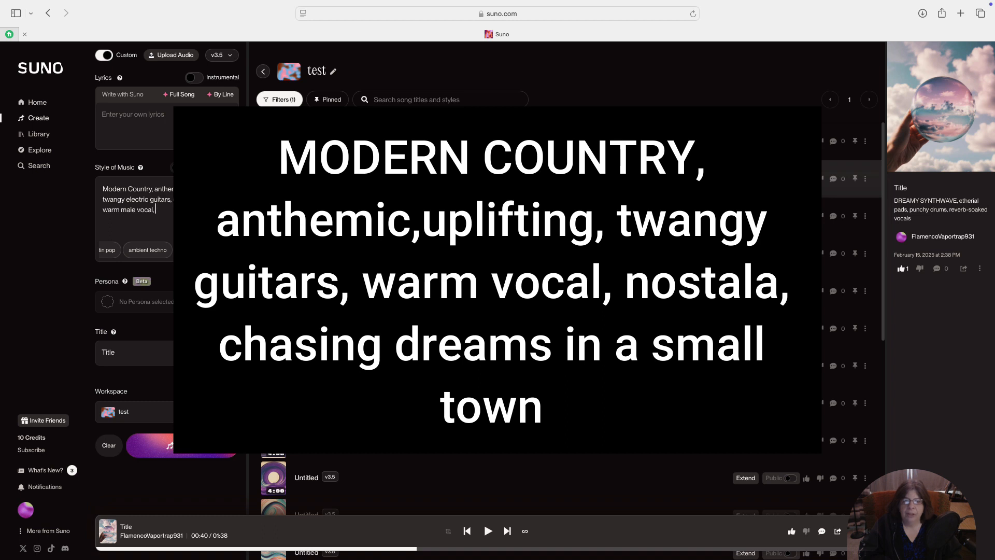
text(chasing small town)
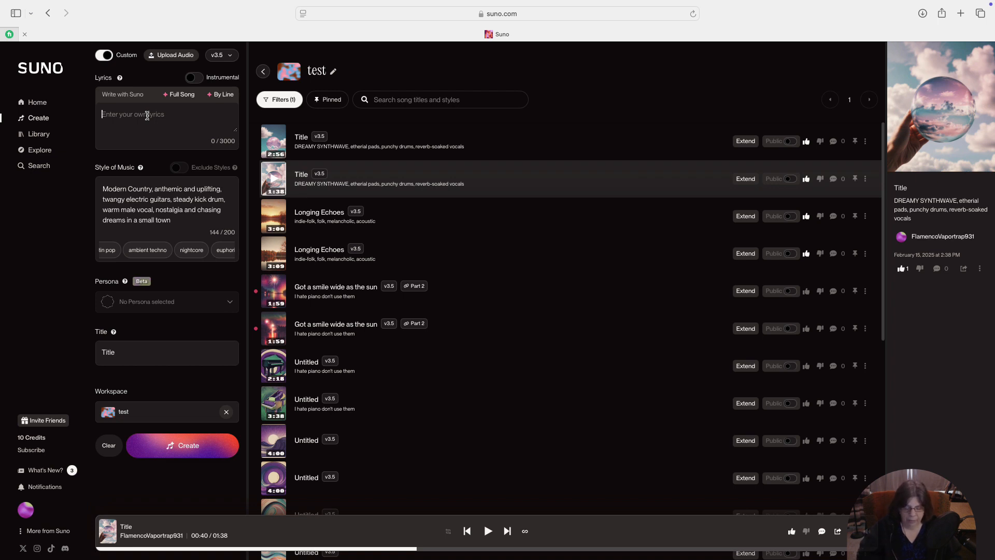
- Write bracketed section tags [Verse 1], [Big Hook!], [Verse 2] and the Bridge line in the Lyrics box
text([Ve)
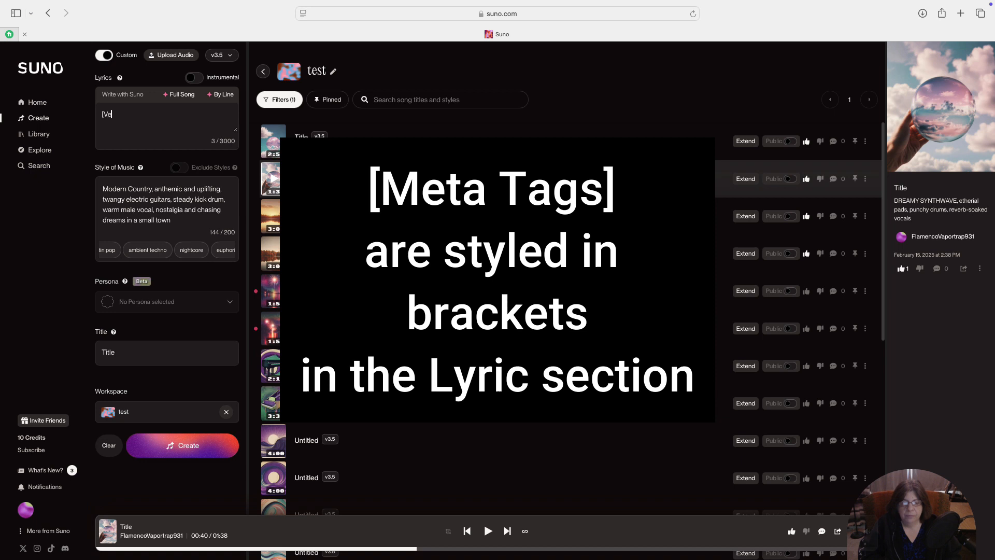
text([Verse 1])
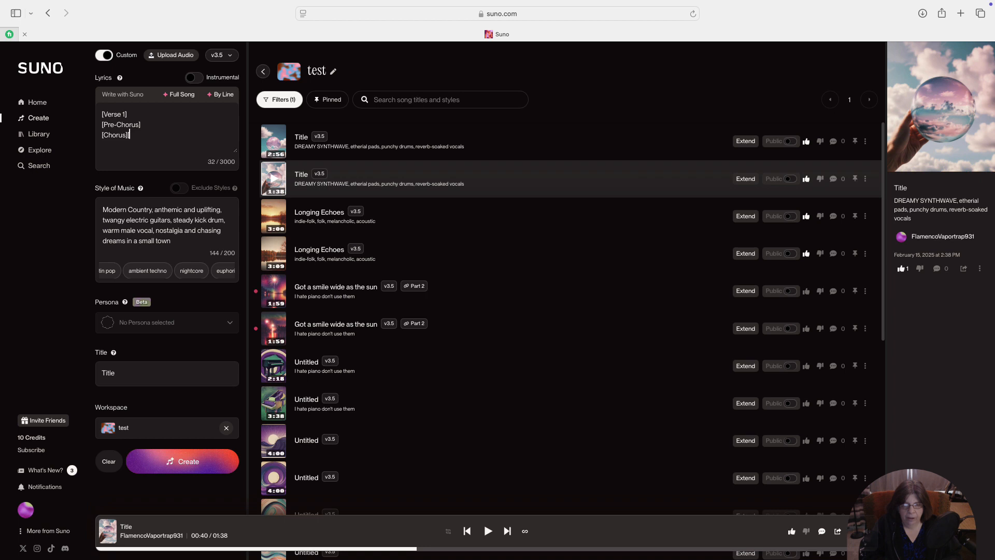
text([Big Hook!])
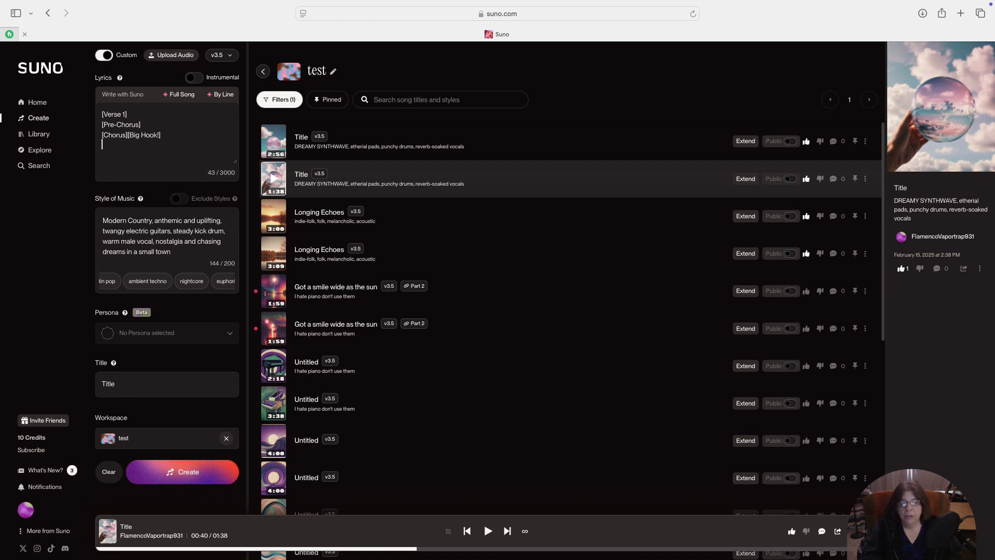
text([Verse 2])
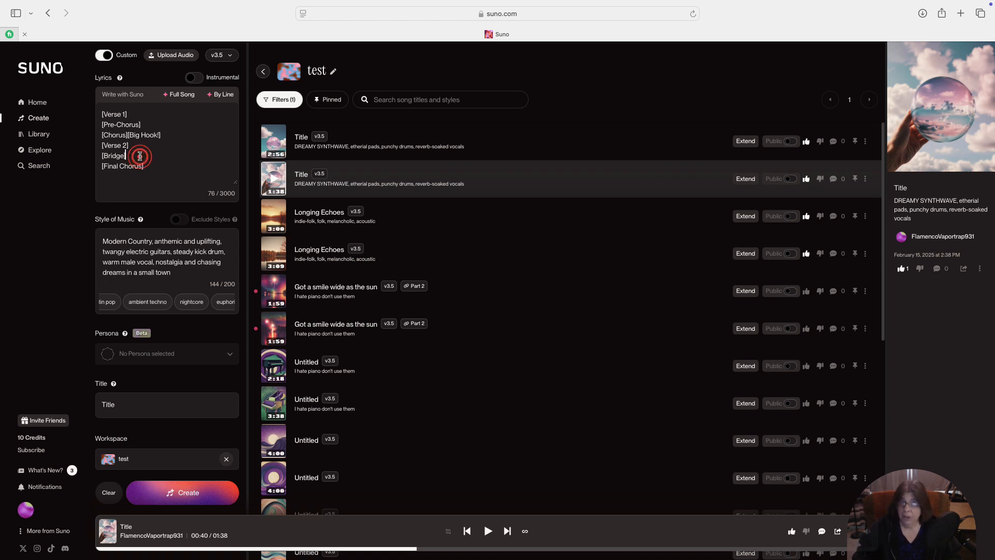
click(138, 157)
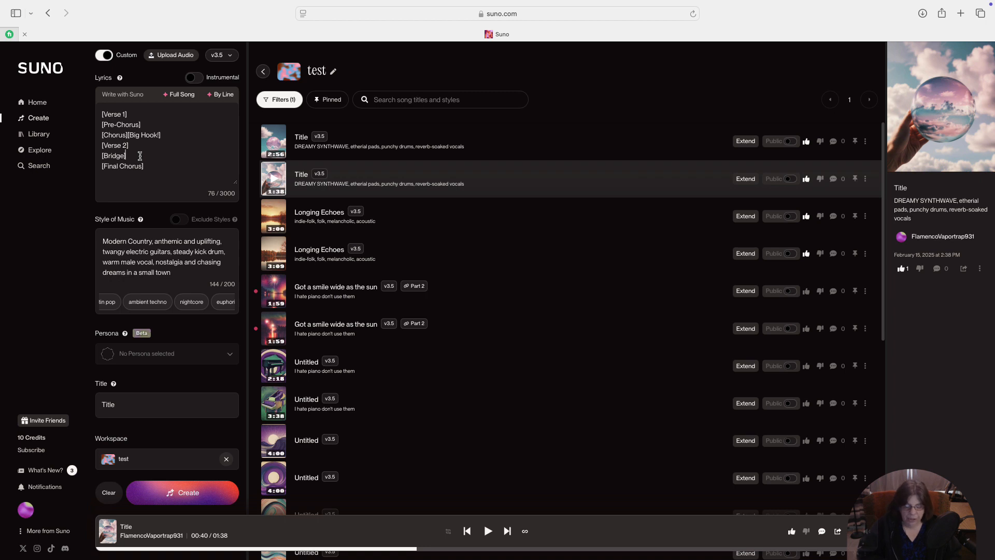
- Add cues [add emotional depth], [Bigger, Stronger!] and [Add More Details] after the section tags
text([add emotional depth])
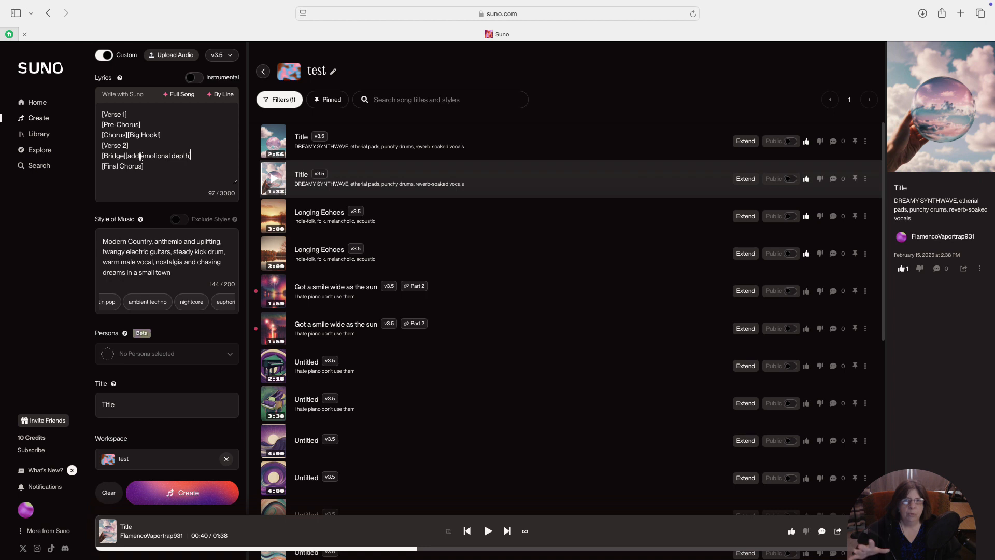
text([Bigger, Stronger!])
click(167, 124)
text([Build Intensity)
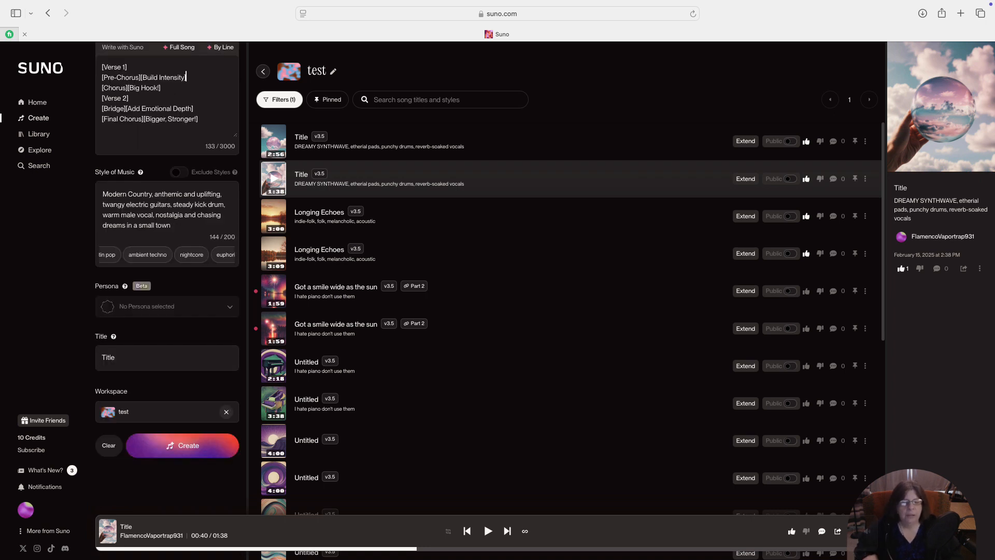
text(])
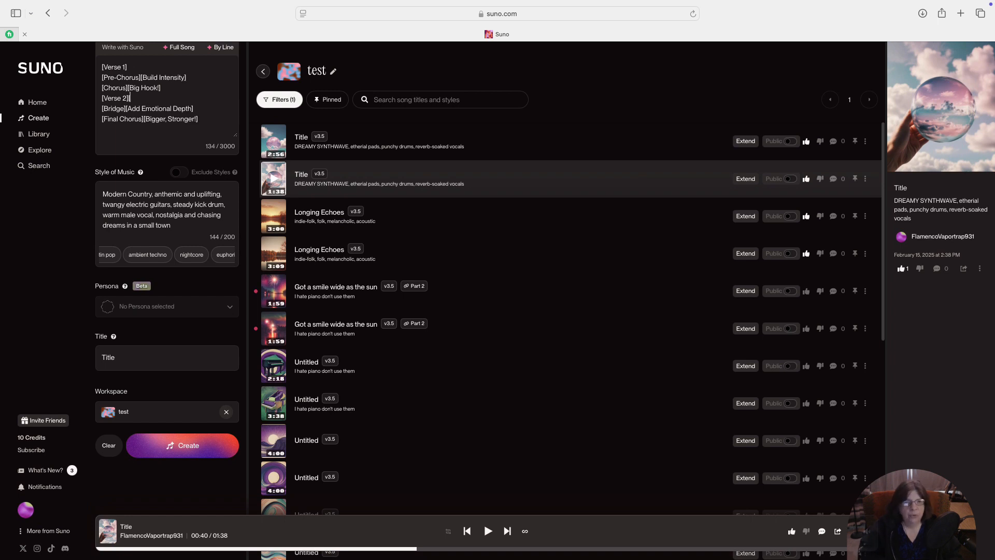
text([Add More Details])
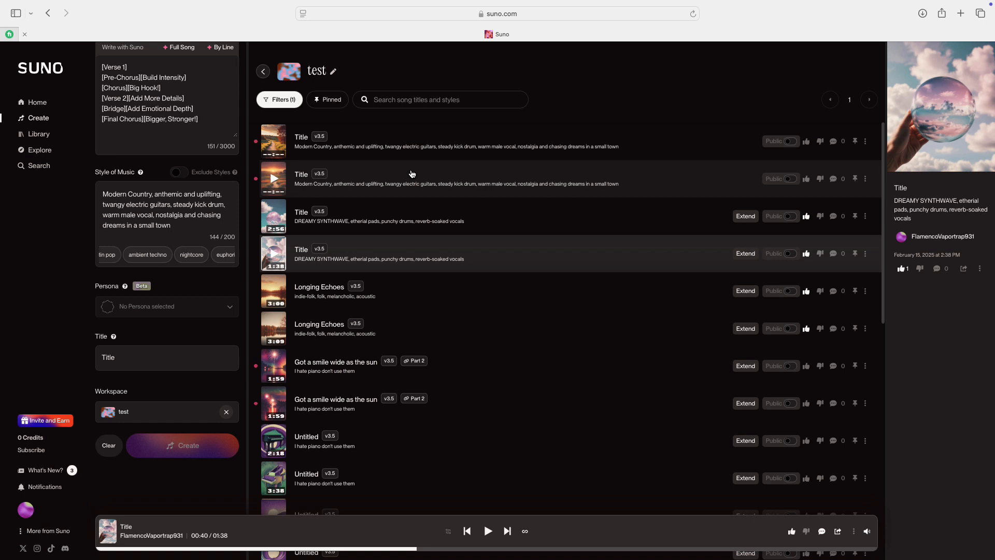
mouse_move(428, 159)
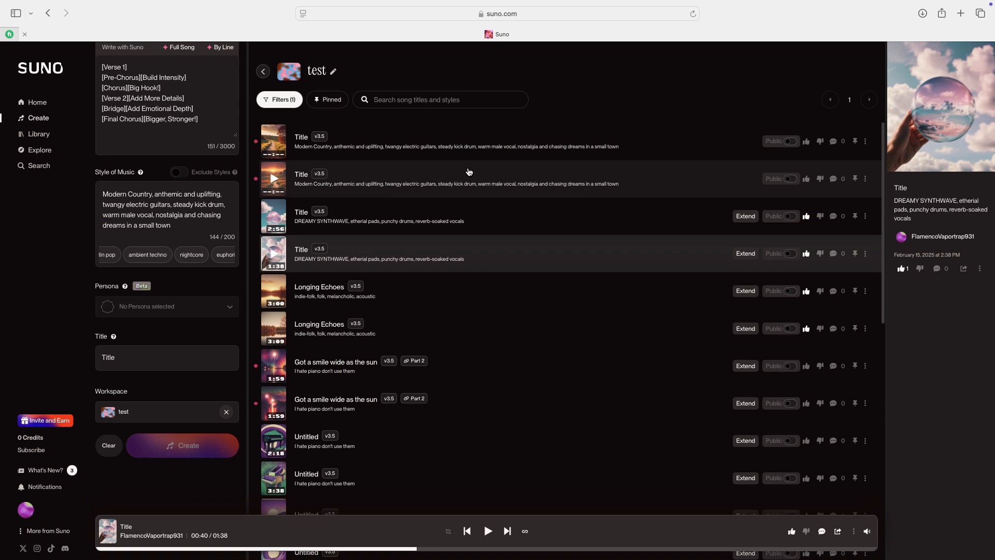
- Create the two new Modern Country 'Title' songs from the style and tagged lyrics
click(273, 141)
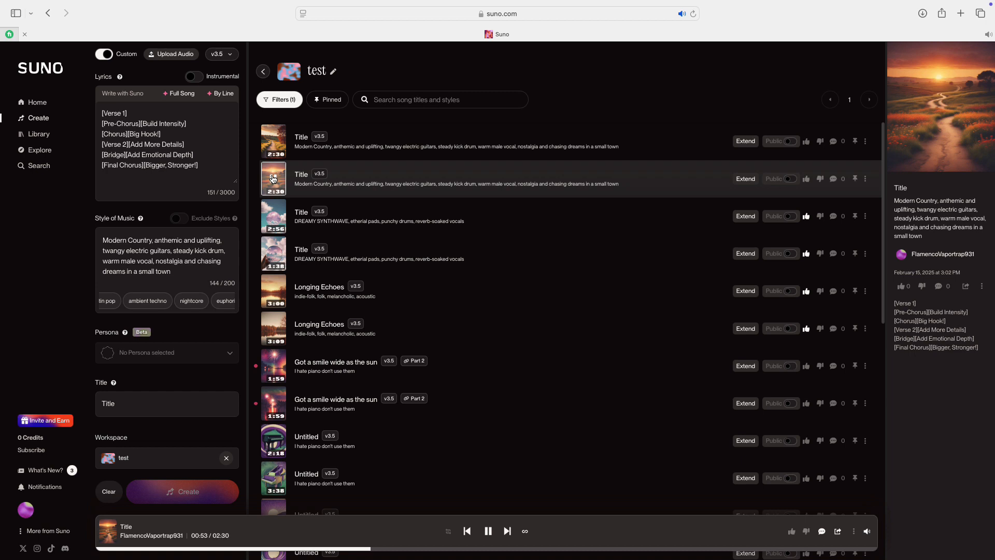
- Pause the second Modern Country song at 0:53 and place the cursor before Verse 1
click(487, 531)
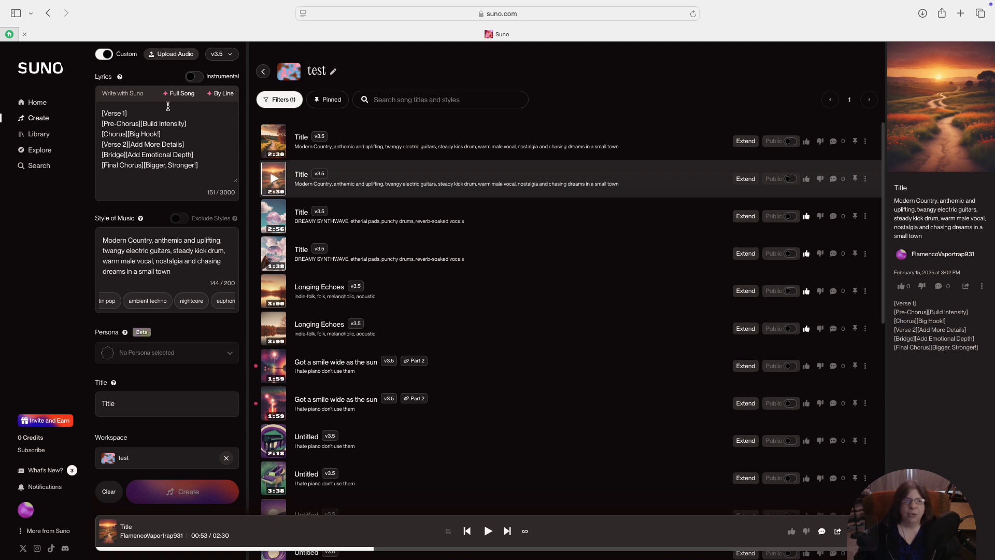
click(114, 114)
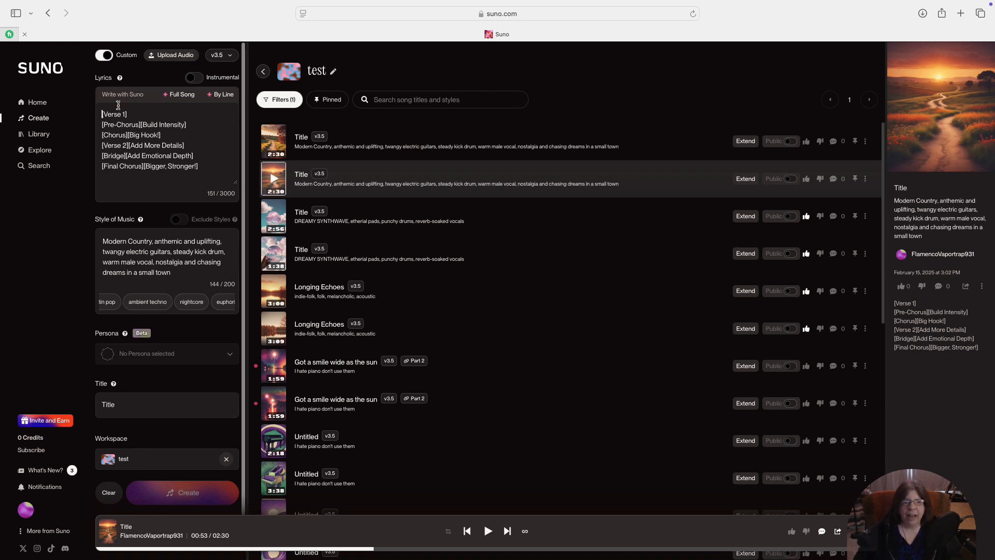